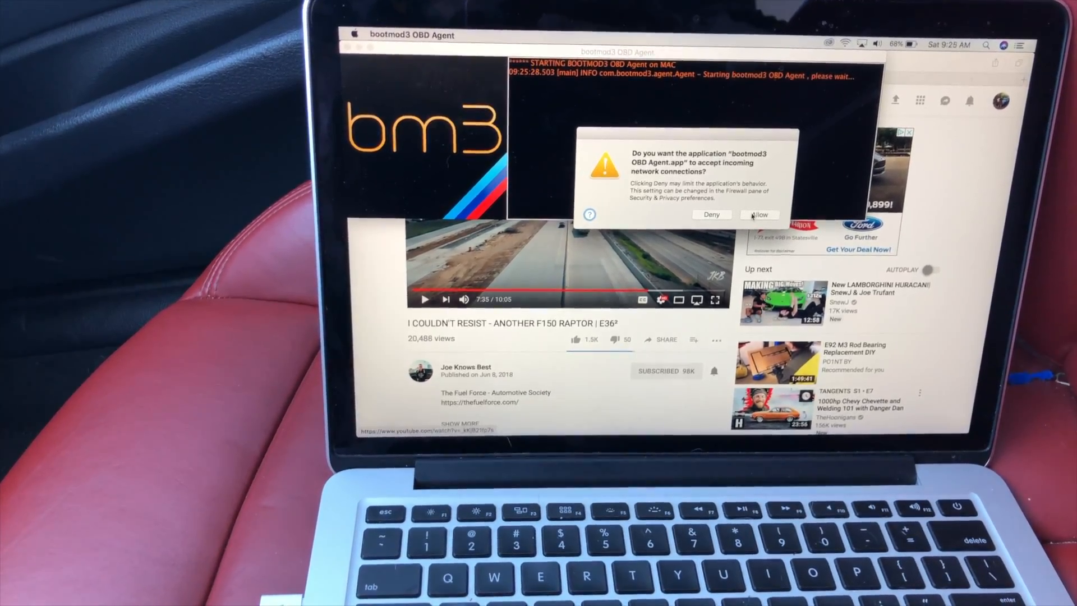
# Step: Allow the bootmod3 OBD Agent to accept incoming network connections in the macOS firewall prompt
pyautogui.click(760, 214)
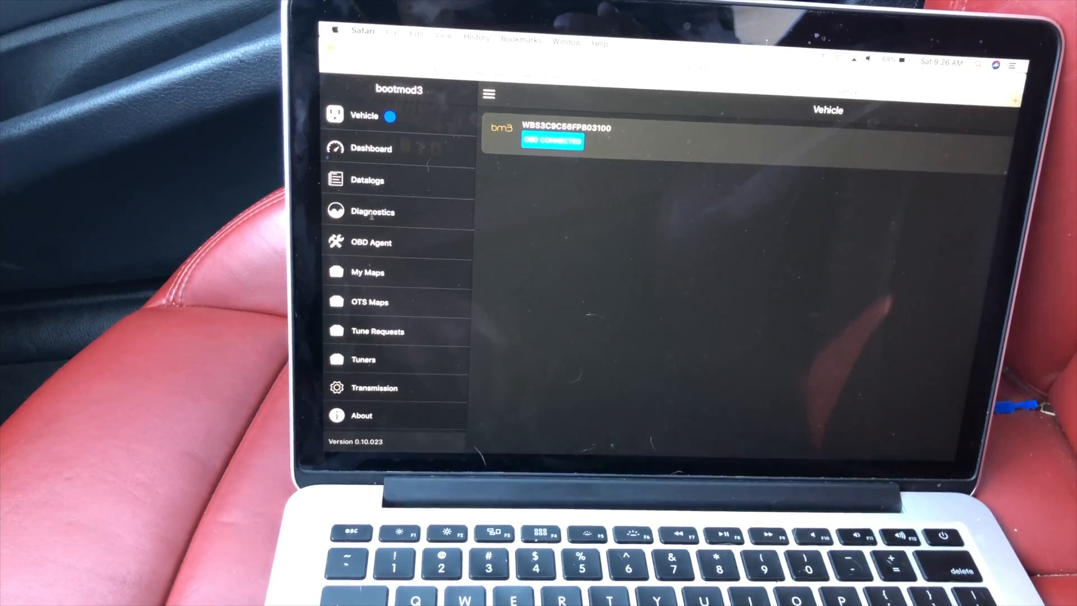
# Step: Browse the Diagnostics functions list from the sidebar
pyautogui.click(372, 211)
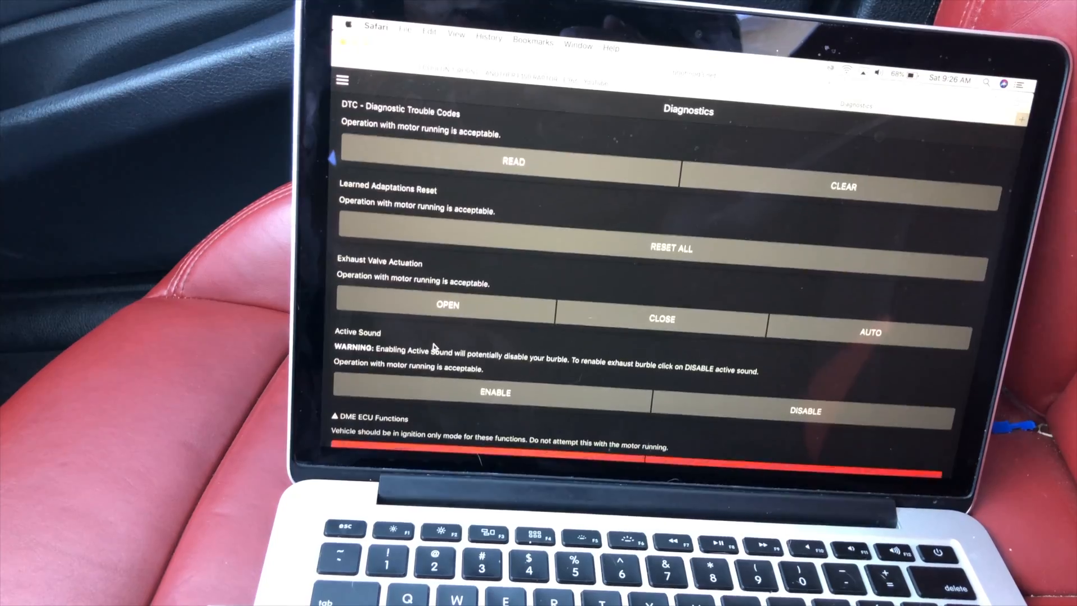
pyautogui.scroll(-3)
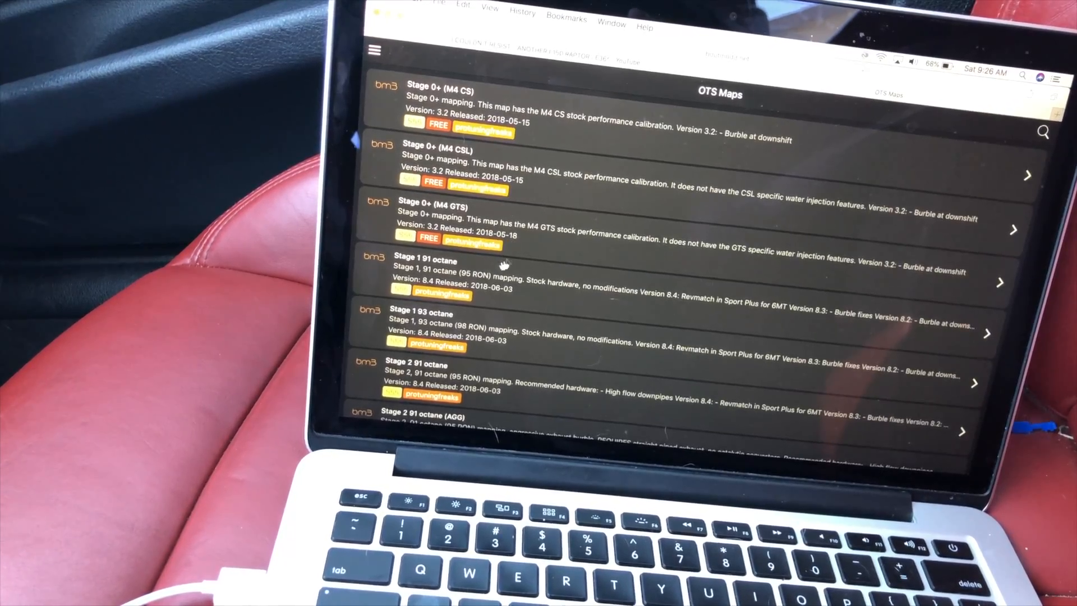
# Step: Switch to My Maps and view the Stage 2 91 octane map's details
pyautogui.scroll(-3)
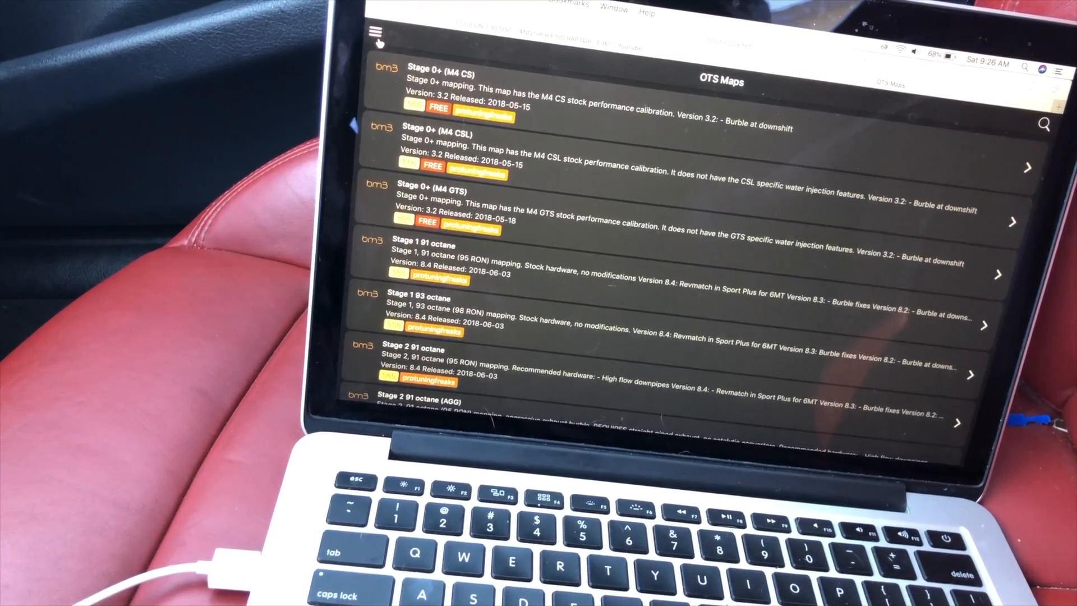
pyautogui.click(375, 32)
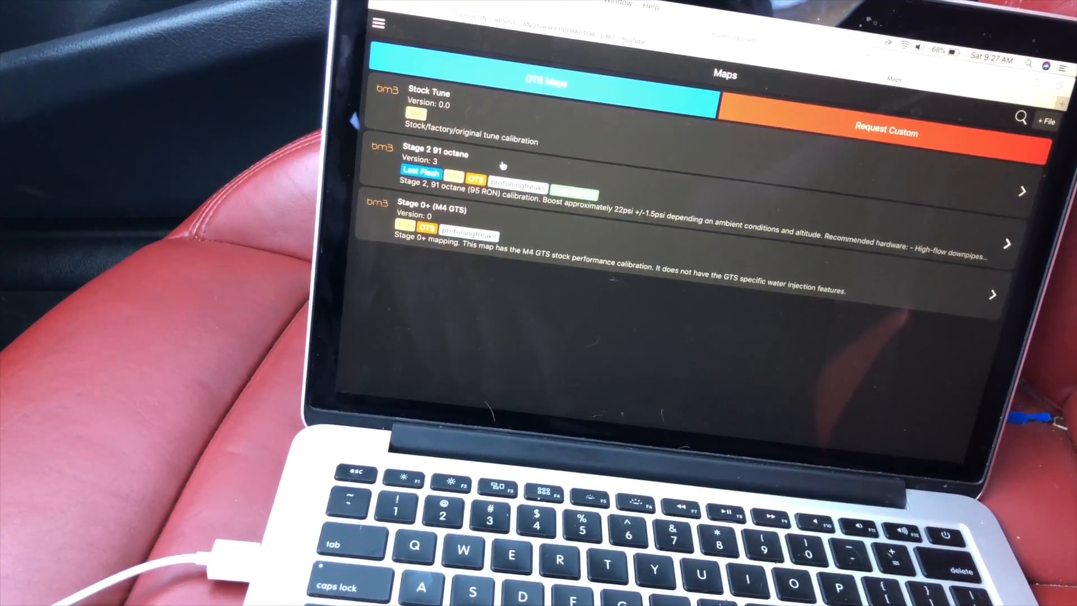
pyautogui.click(481, 172)
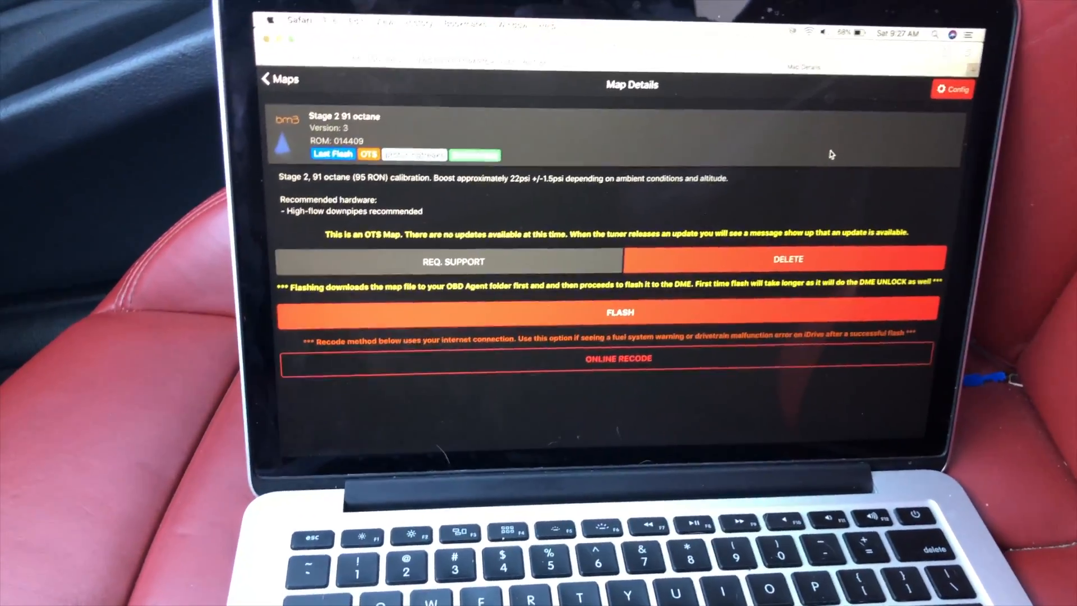
# Step: Bring up the Stage 2 91 octane map's Config page with burble and cold start settings
pyautogui.click(953, 89)
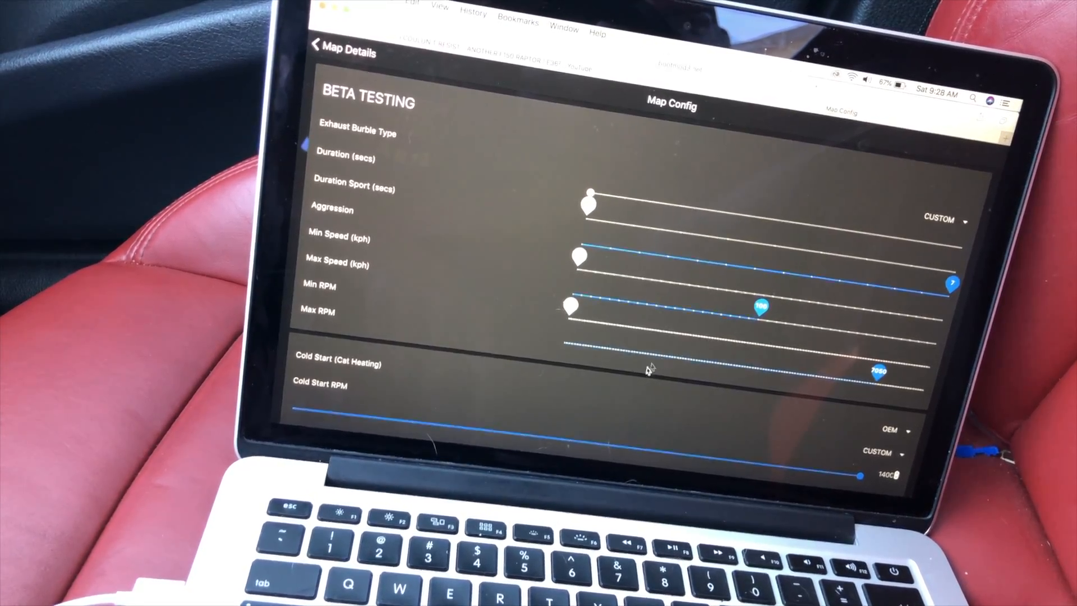
# Step: Set Catalytic Monitors (CEL) to OFF, keeping exhaust flap open and speed limiter off
pyautogui.scroll(-3)
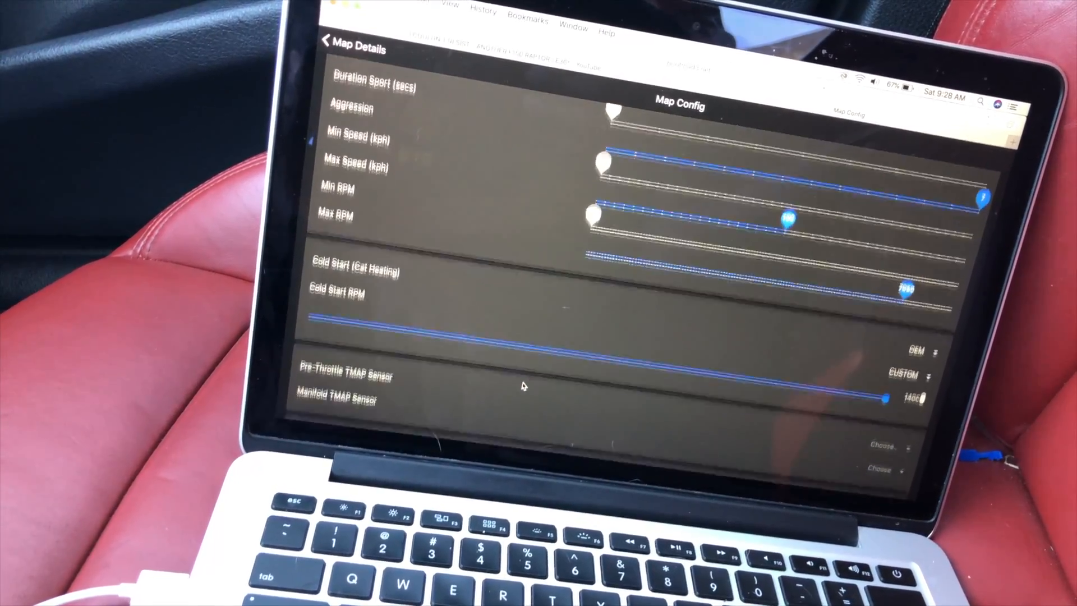
pyautogui.scroll(-3)
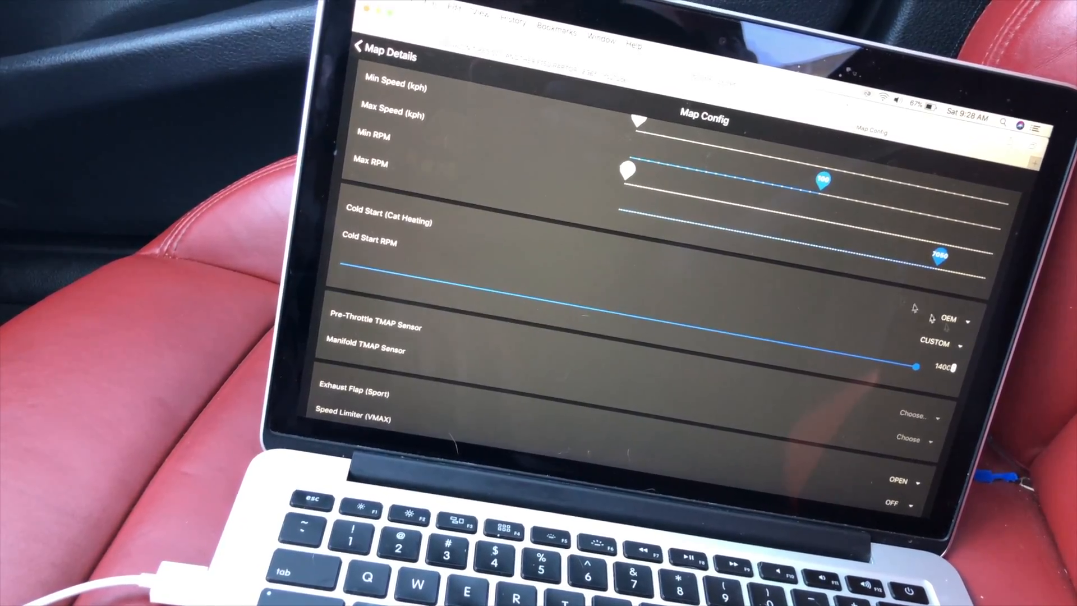
pyautogui.click(948, 319)
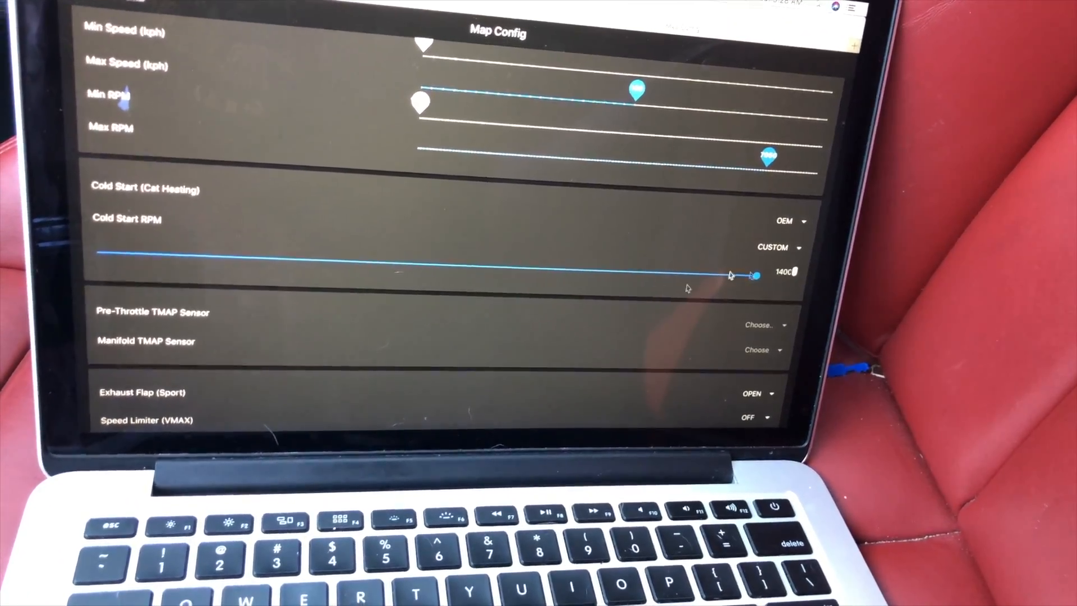
pyautogui.scroll(-3)
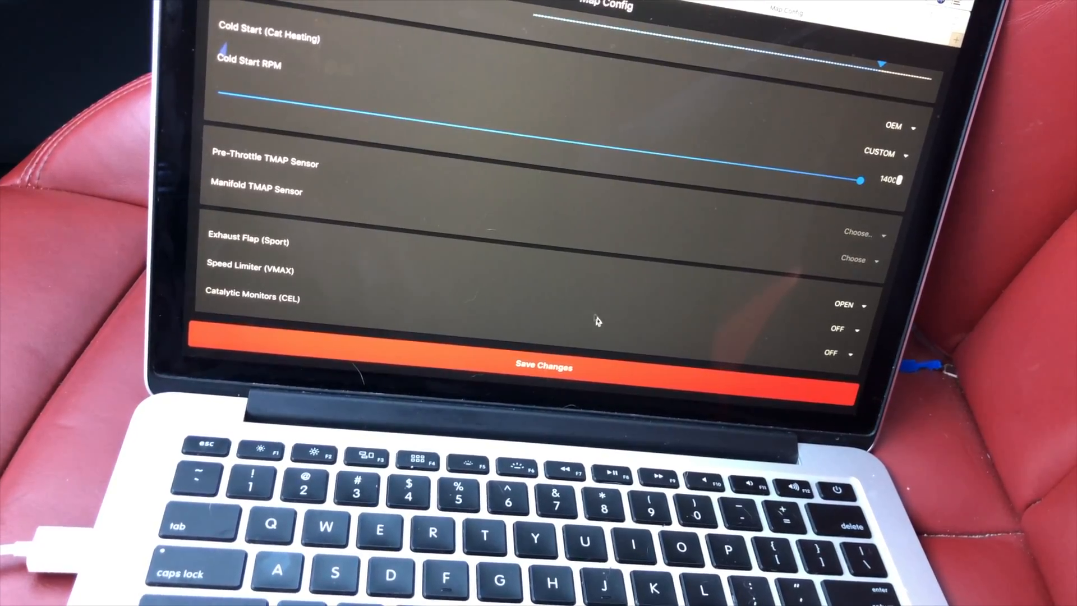
# Step: Save the map configuration changes and confirm the success message
pyautogui.click(544, 365)
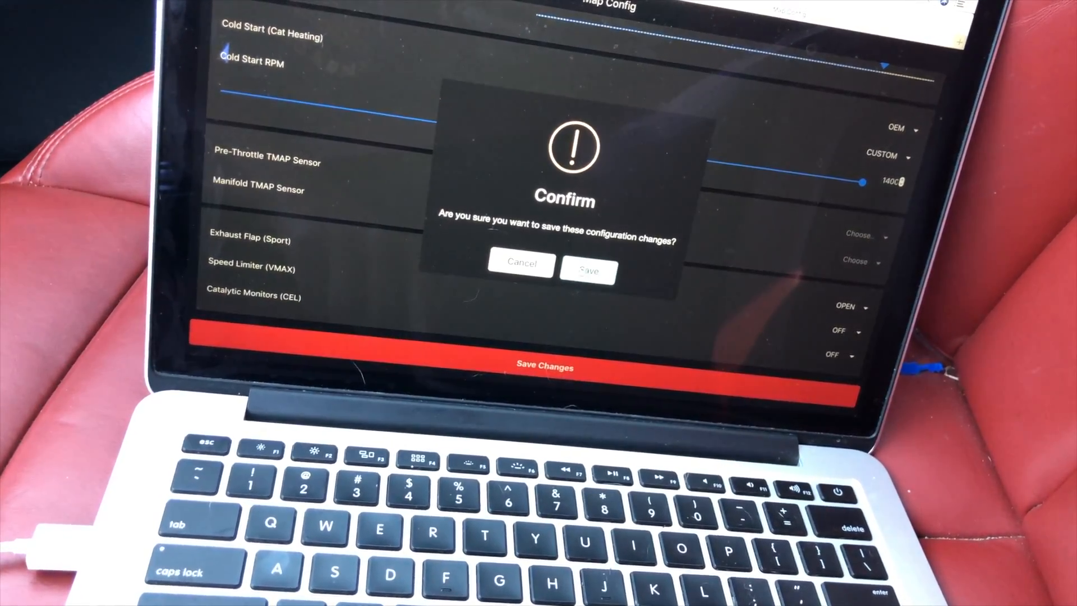
pyautogui.click(587, 268)
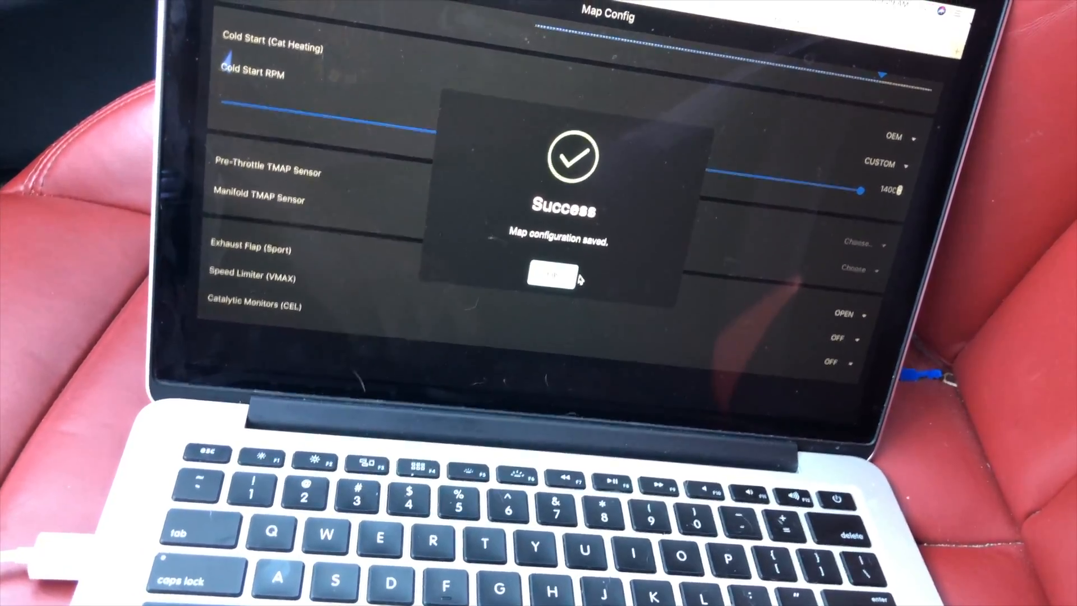
pyautogui.click(550, 276)
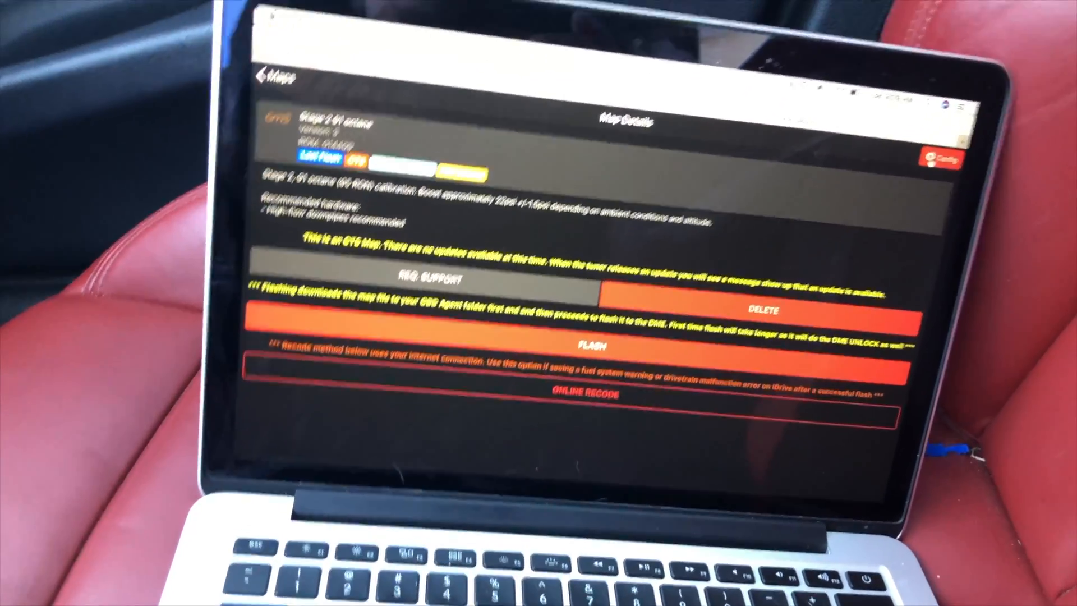
pyautogui.click(940, 159)
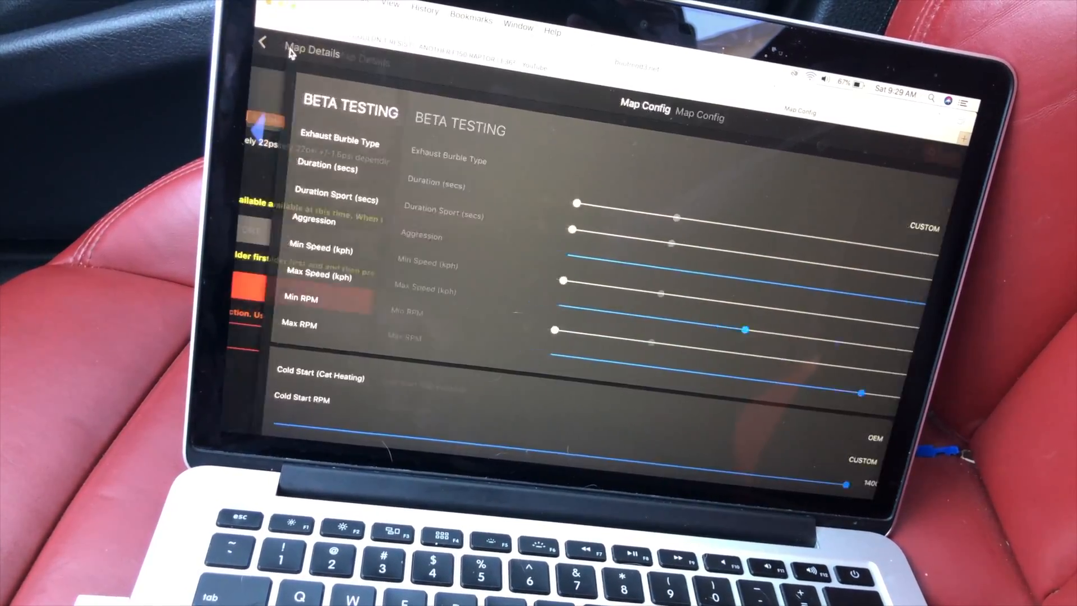
pyautogui.click(263, 41)
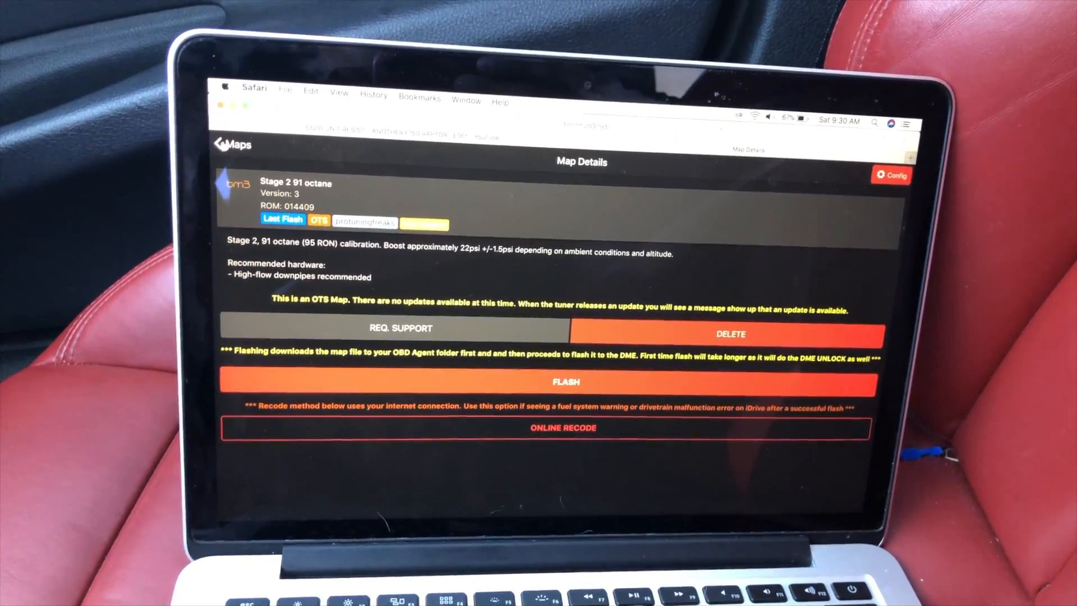
# Step: Leave the map details and reach the Datalogs page showing one saved log
pyautogui.click(232, 144)
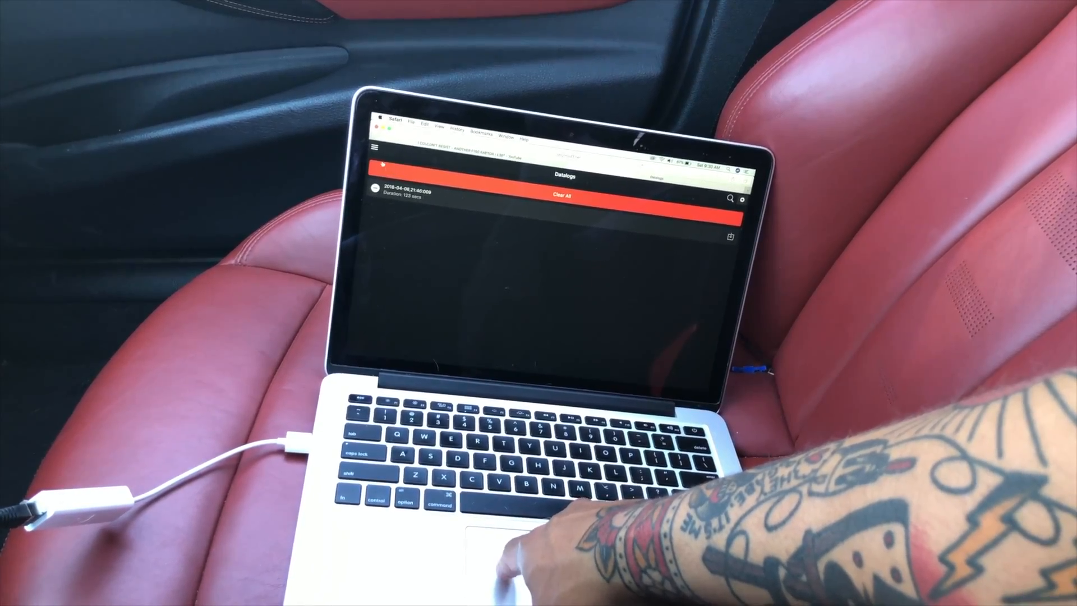
pyautogui.click(375, 146)
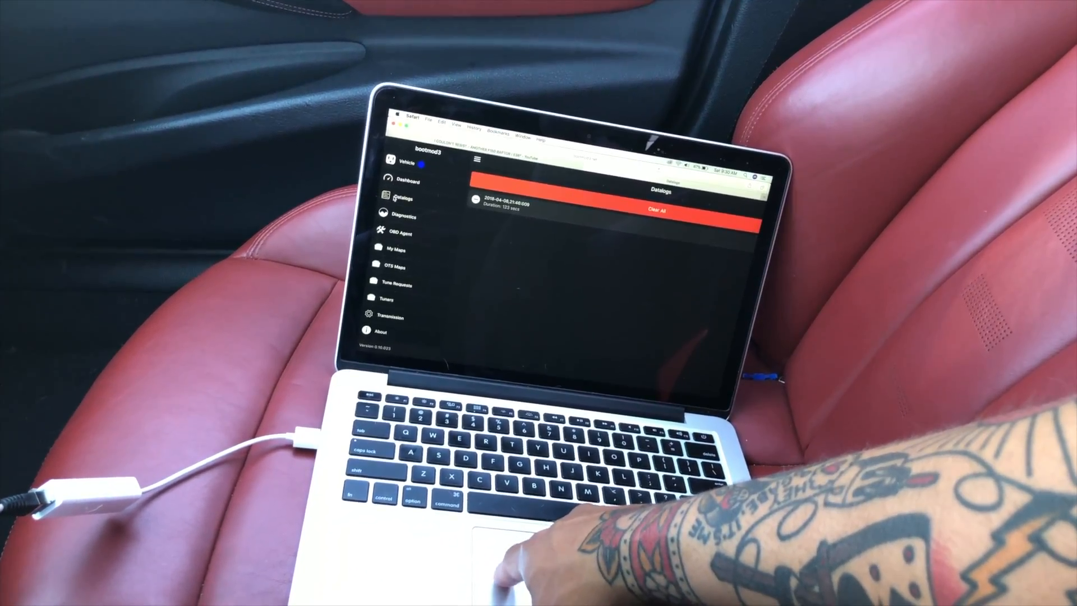